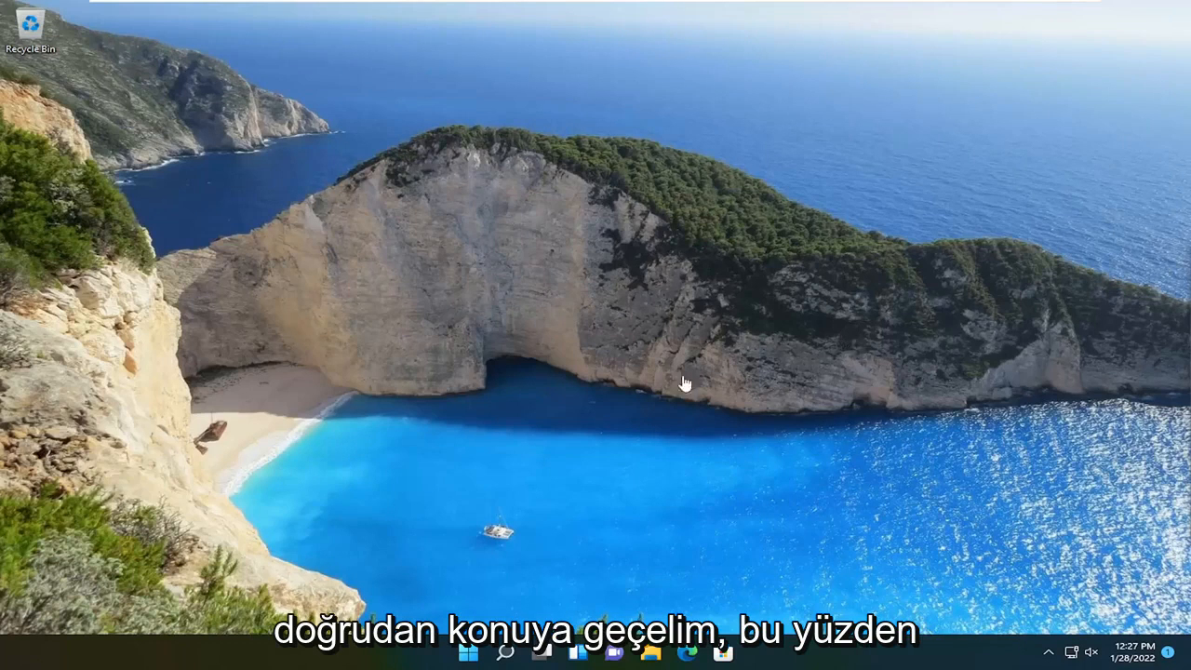
Search Windows for "services" to open the Services console
left_click(505, 651)
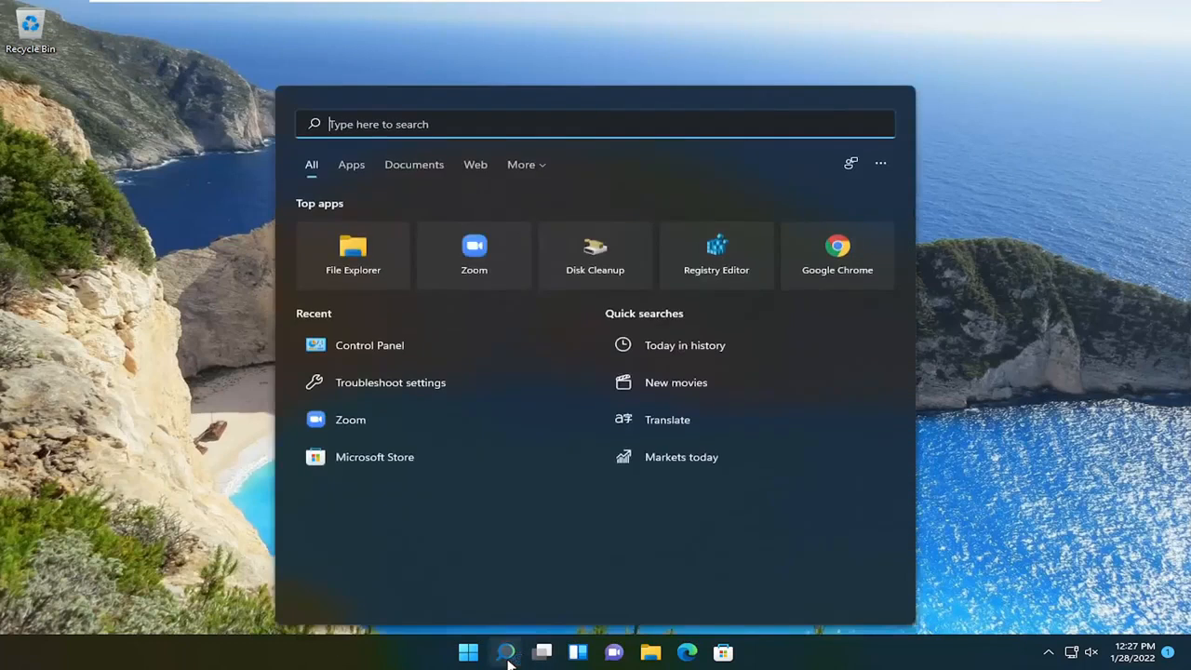
type("services")
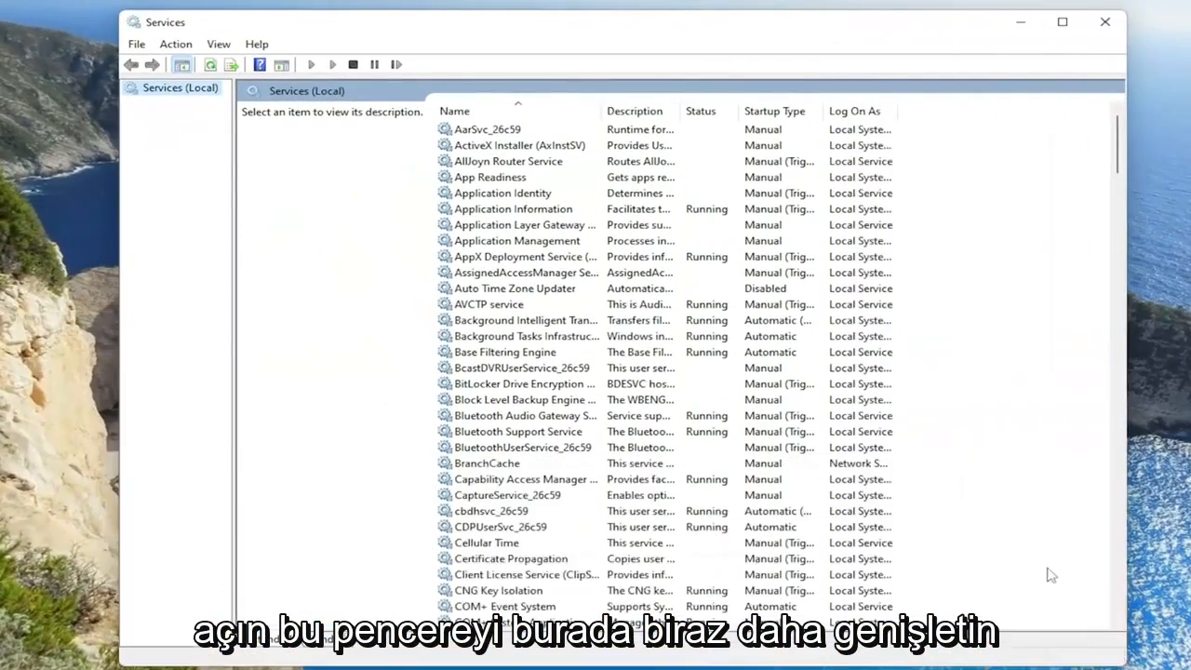
Scroll down the services list to reach SysMain and open its properties
scroll("down", 3)
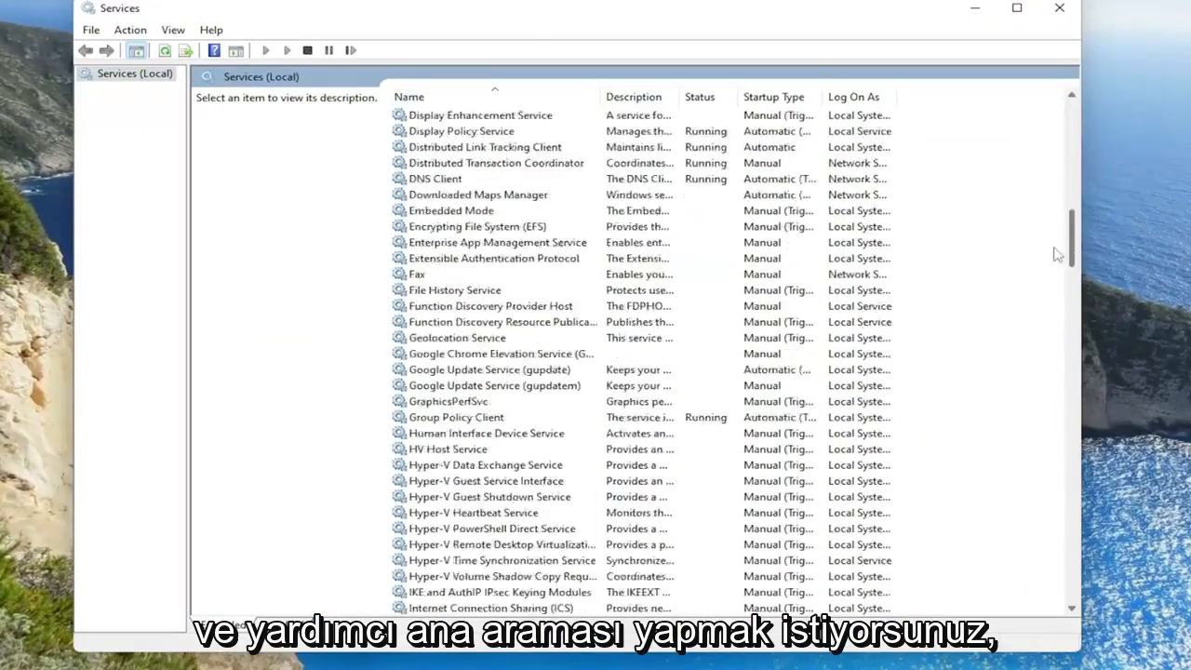
scroll("down", 3)
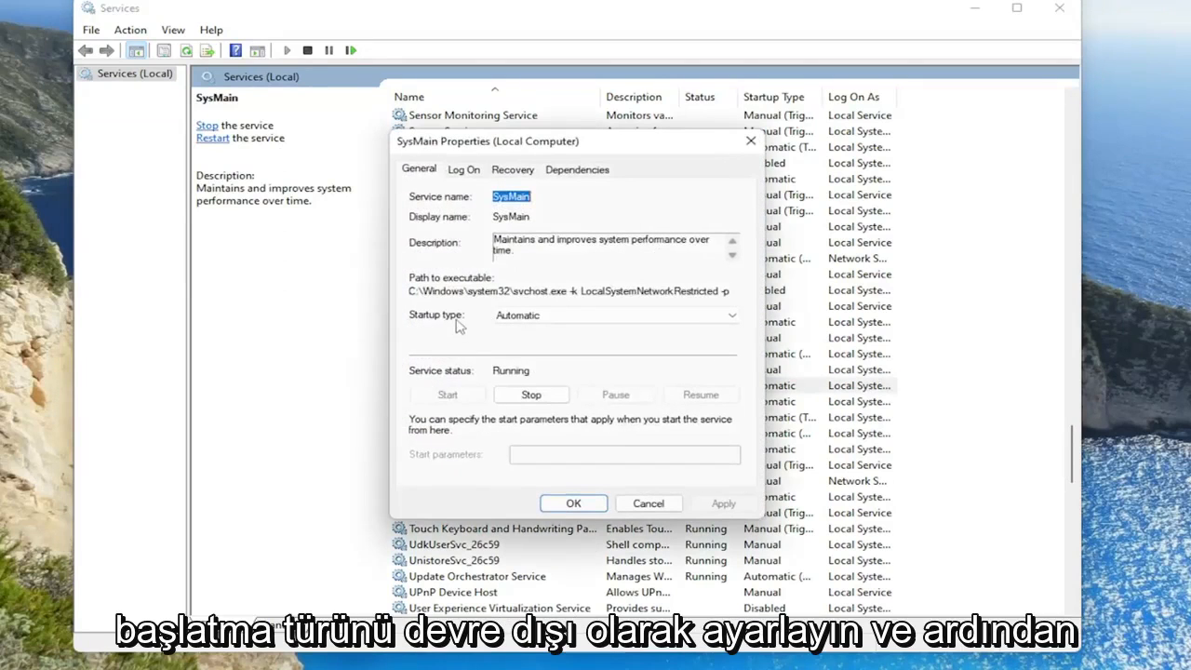
Set SysMain's startup type to Disabled, stop the service, and apply the change
left_click(614, 314)
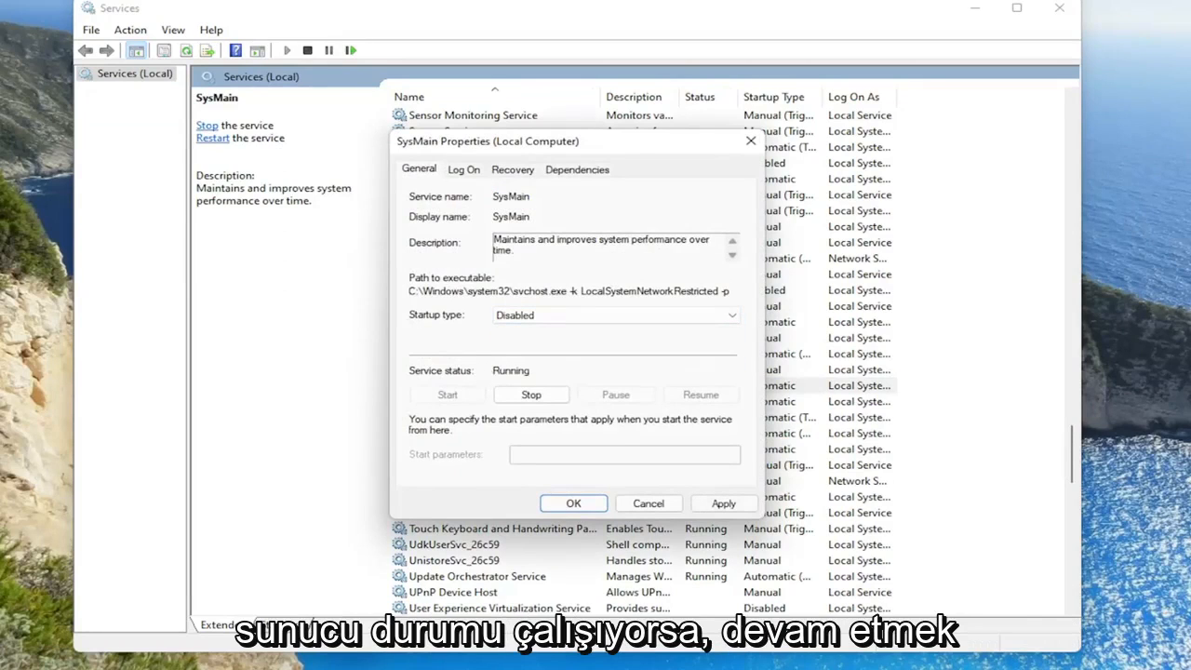
left_click(530, 394)
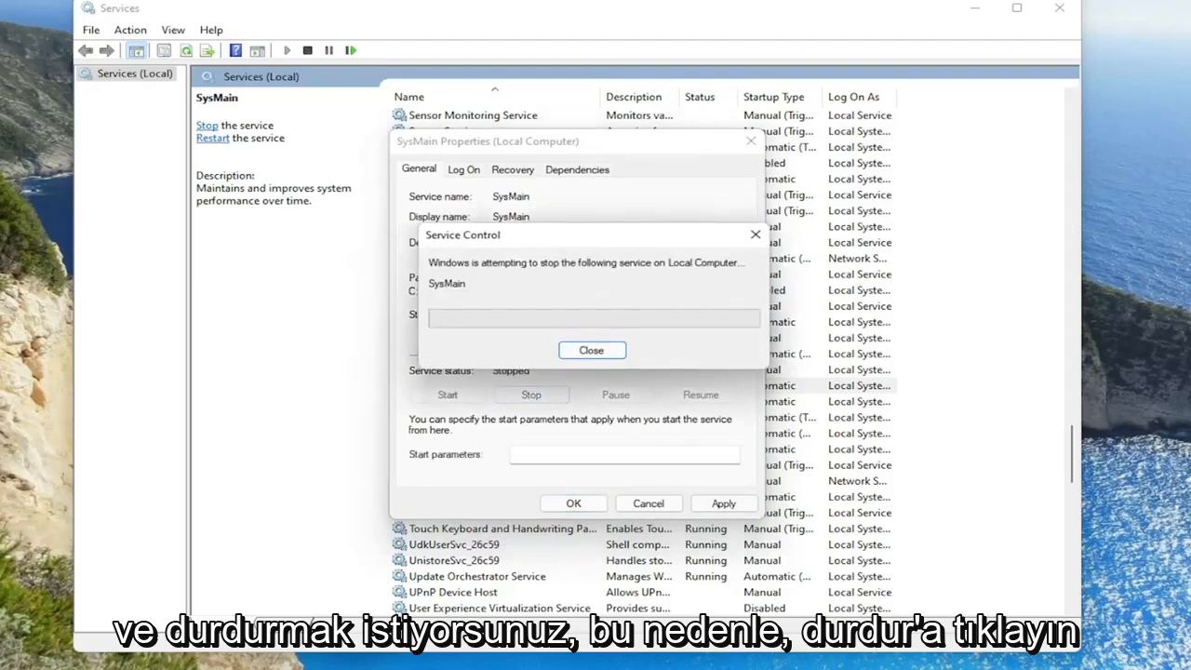
left_click(592, 350)
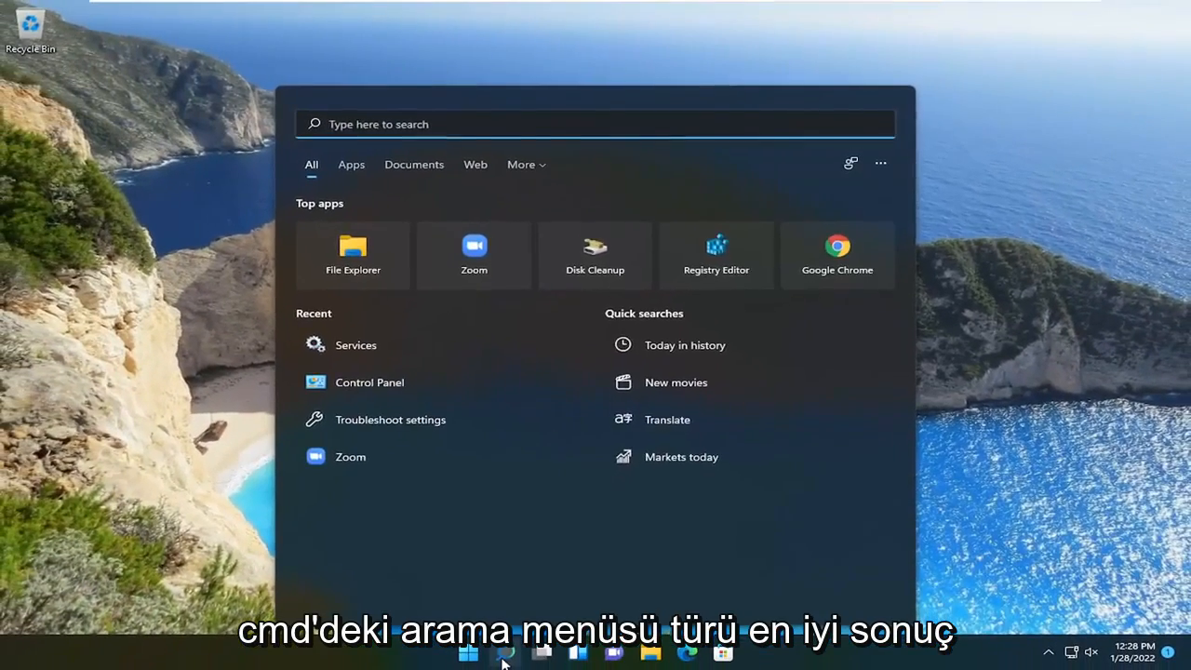
Search "cmd" and run Command Prompt as administrator, approving the UAC prompt
type("cmd")
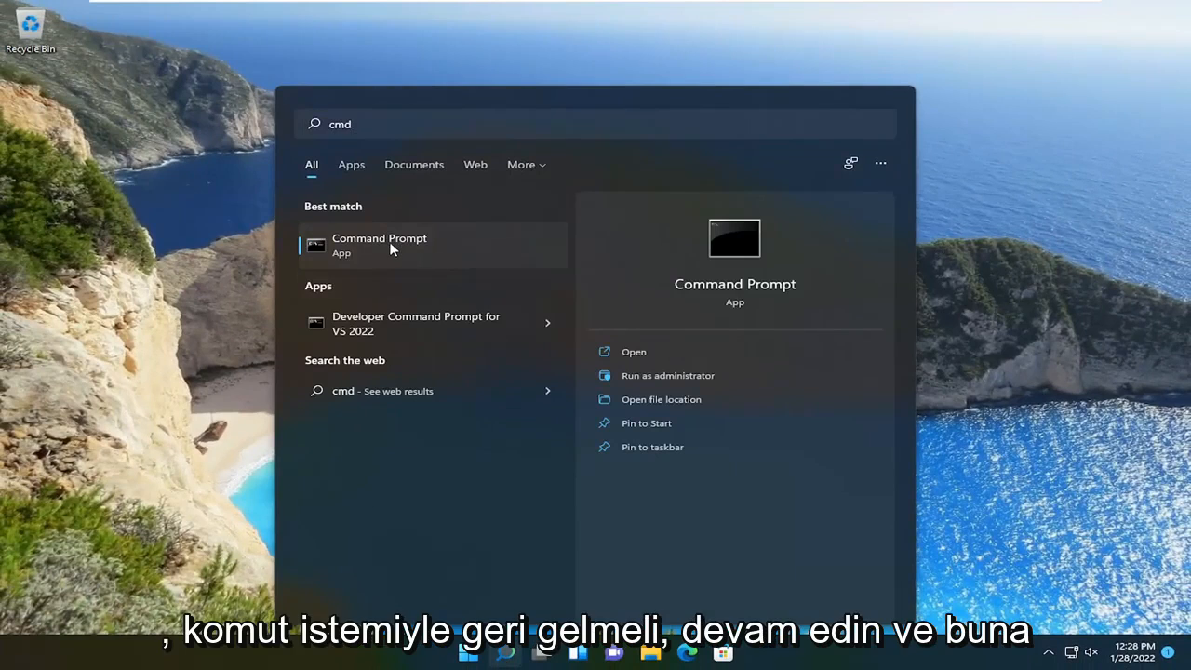
right_click(378, 245)
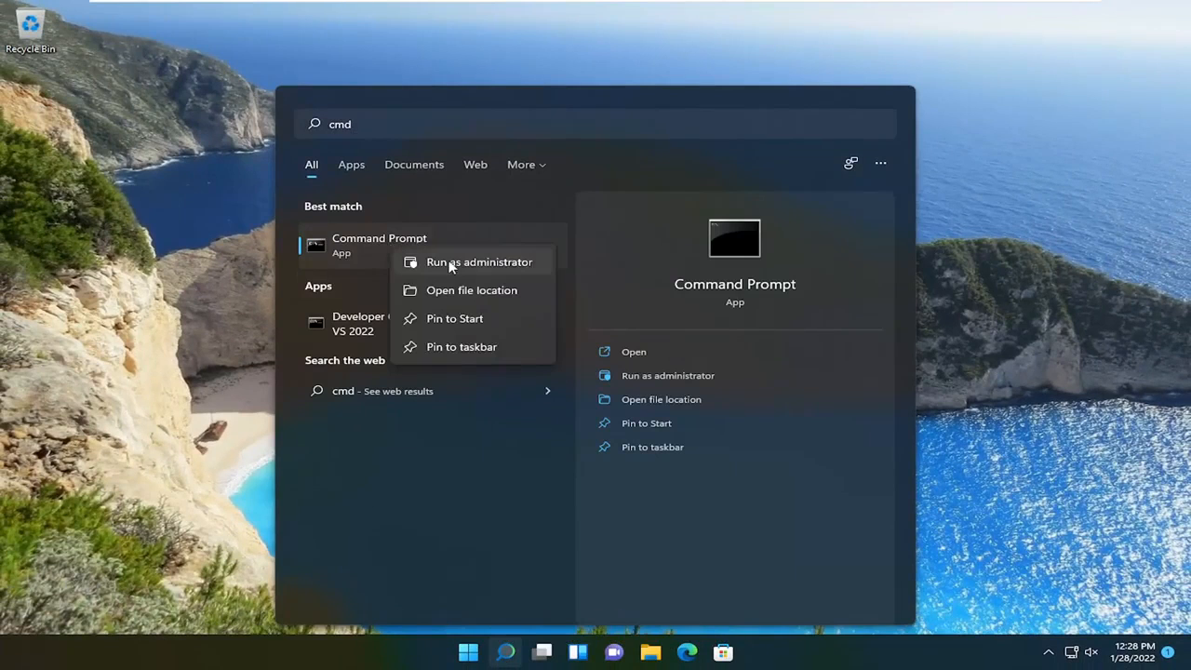
left_click(478, 261)
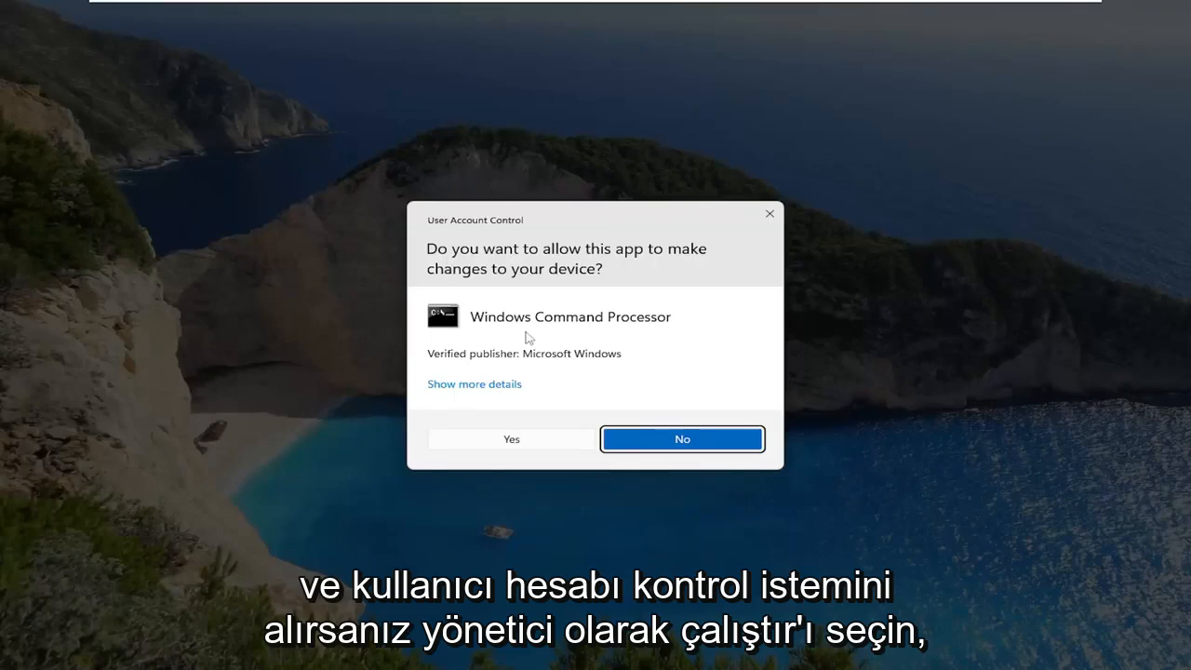
left_click(511, 439)
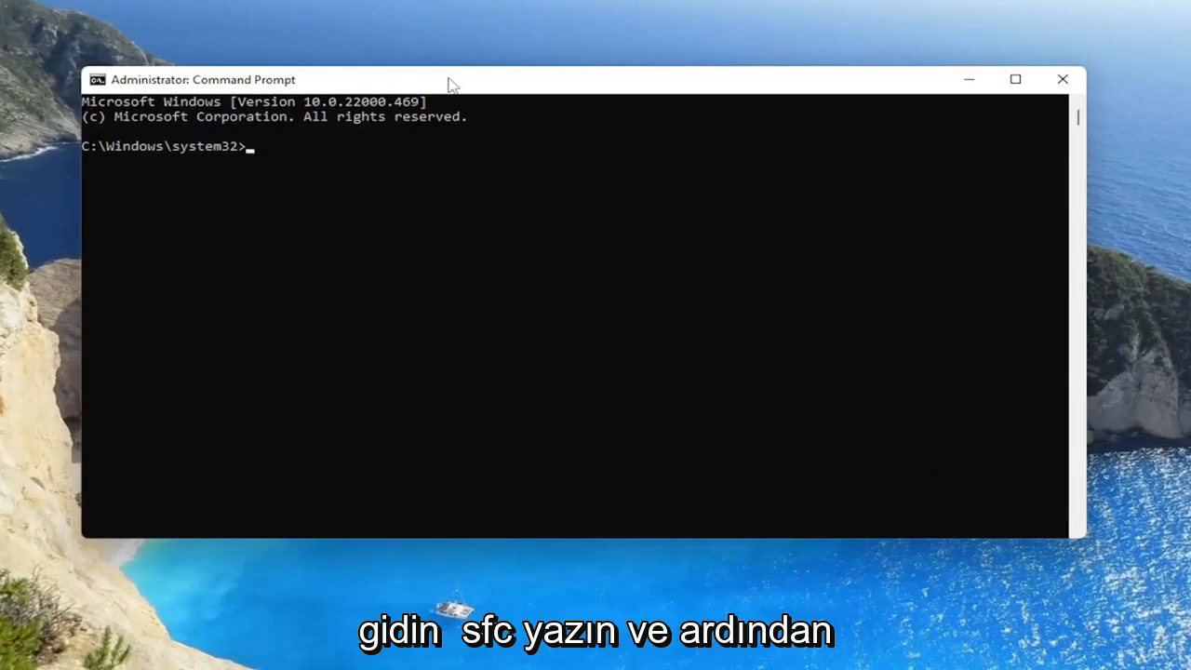
Type "sfc /scannow" at the administrator prompt without running it
type("sfc")
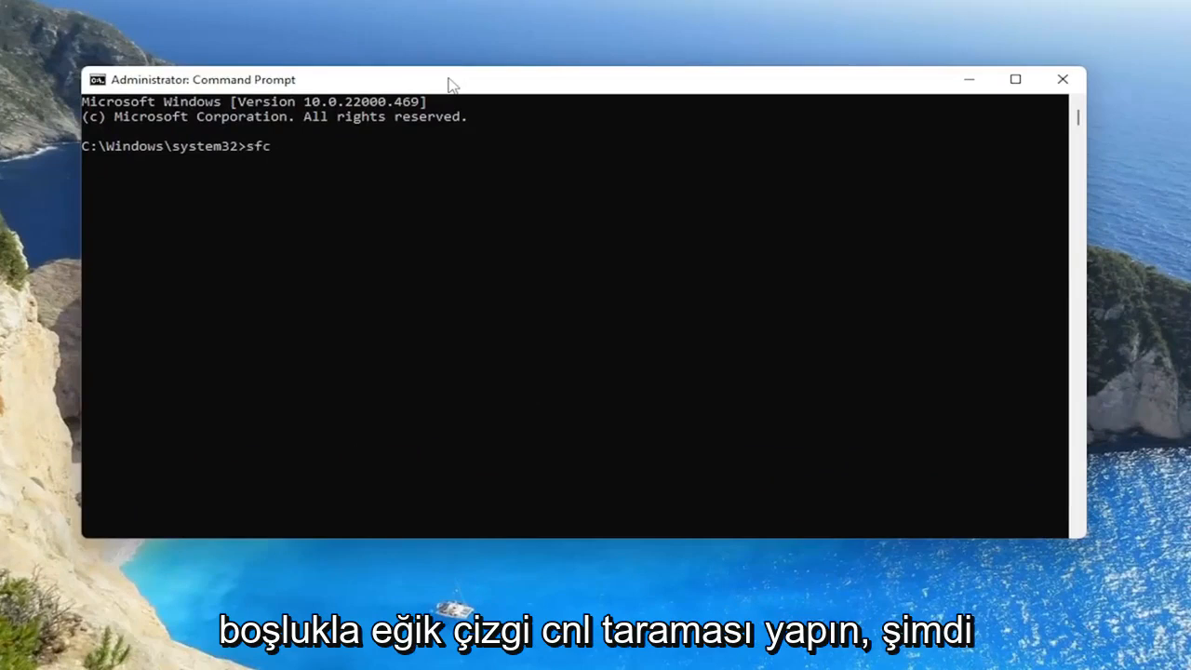
type("/scann")
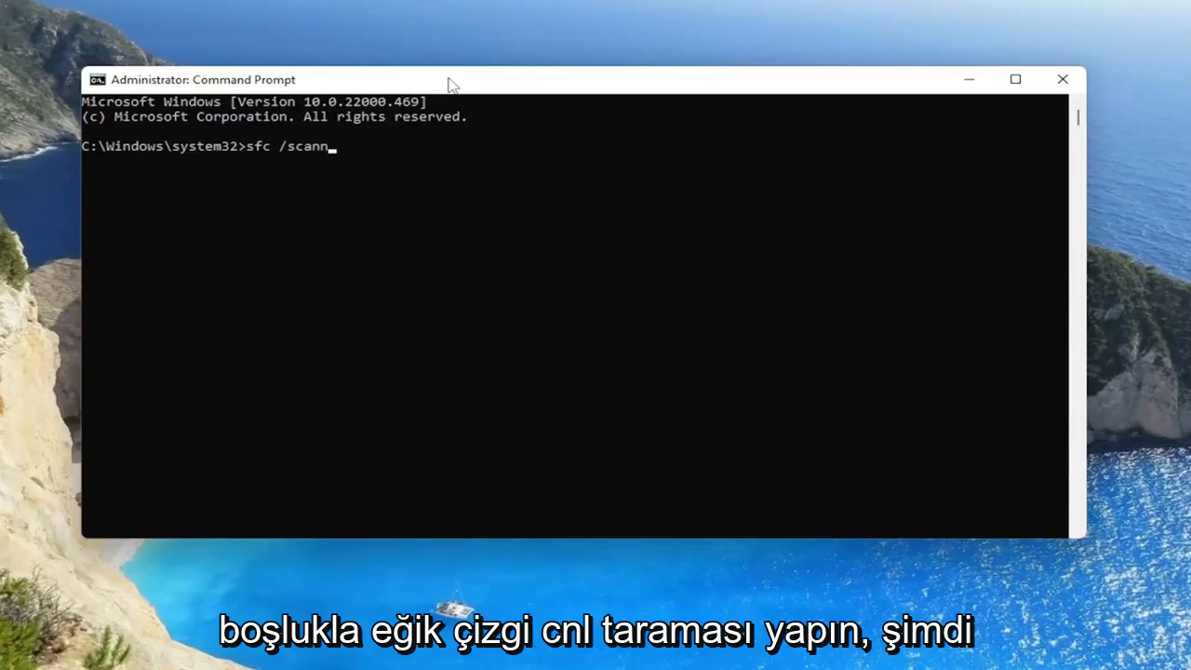
type("ow")
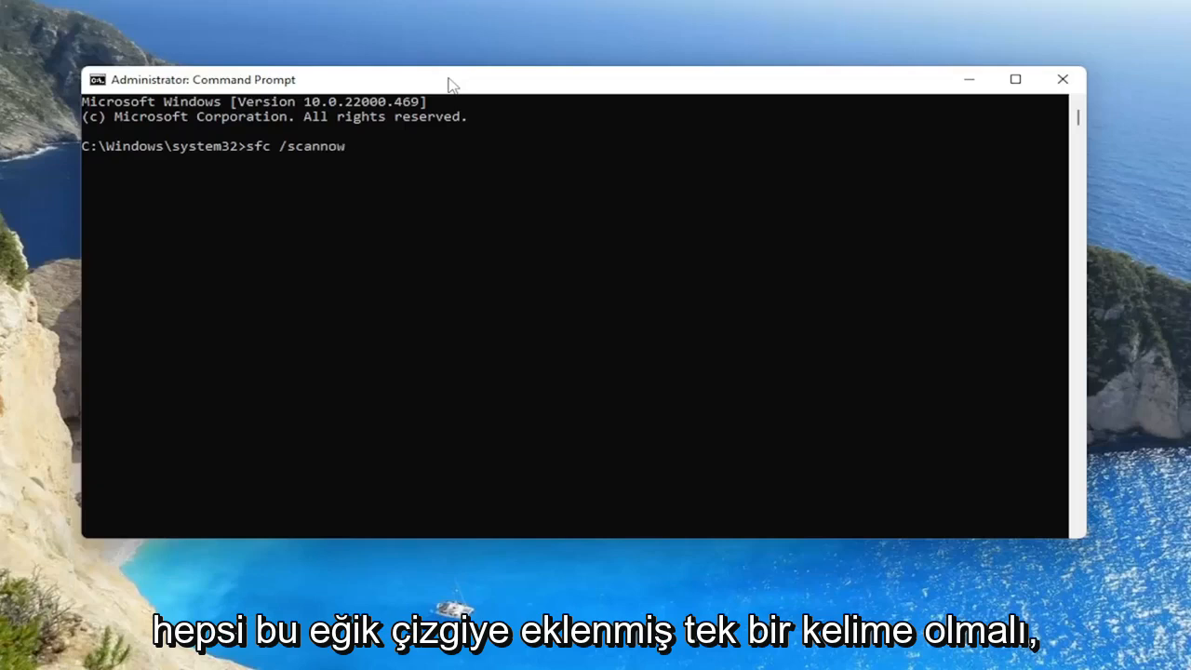